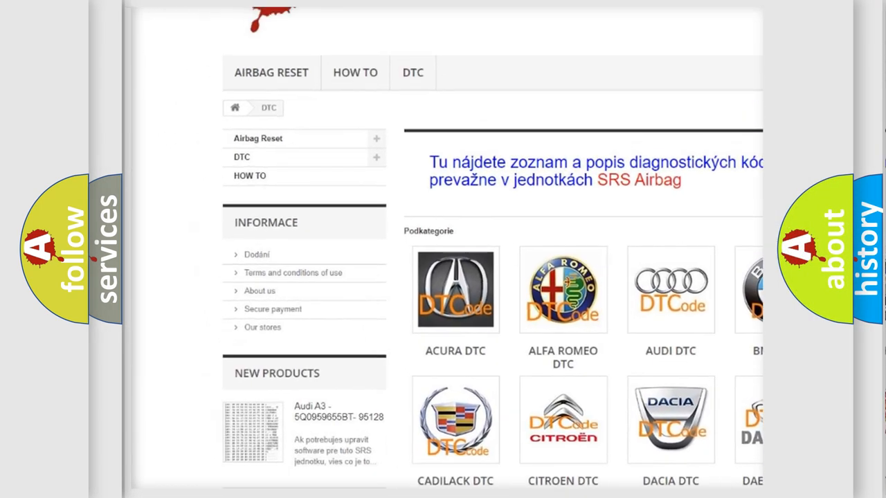
{"action": "scroll", "scroll_direction": "down", "scroll_amount": 3}
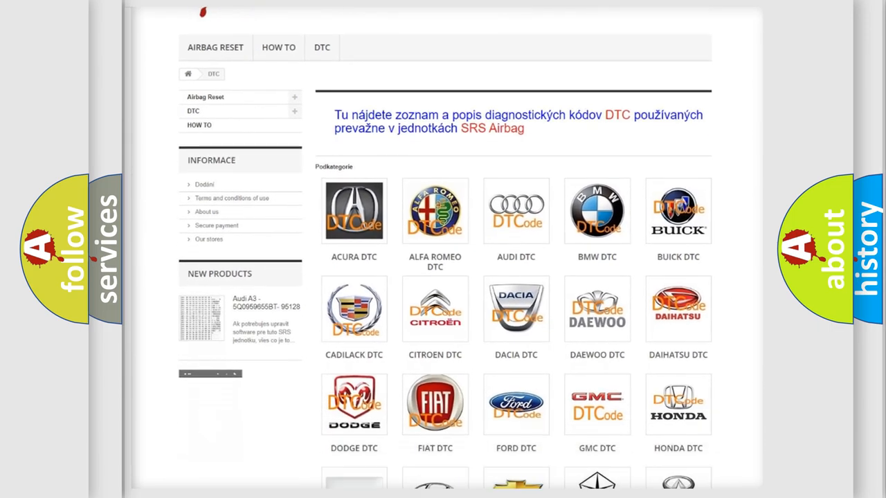
{"action": "scroll", "scroll_direction": "down", "scroll_amount": 3}
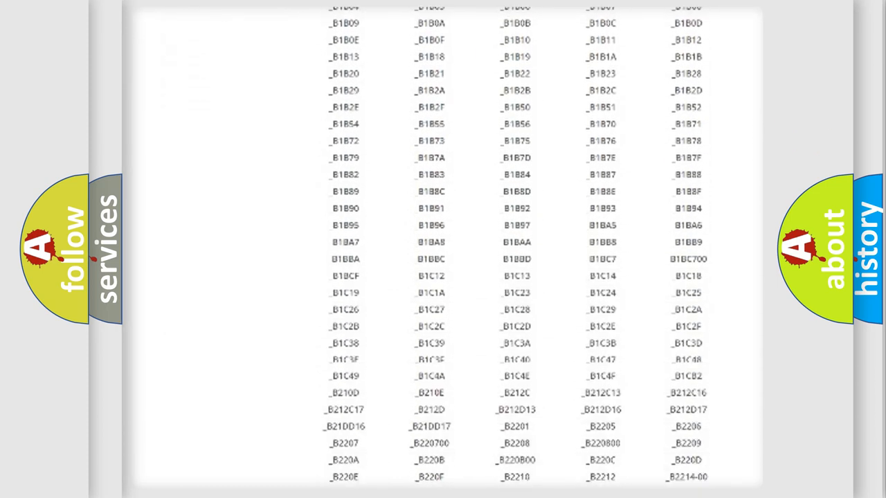
{"action": "scroll", "scroll_direction": "down", "scroll_amount": 3}
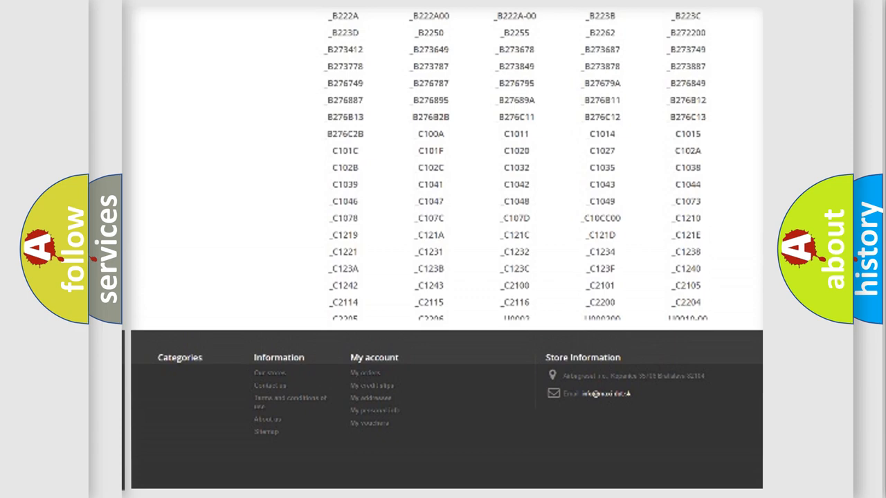